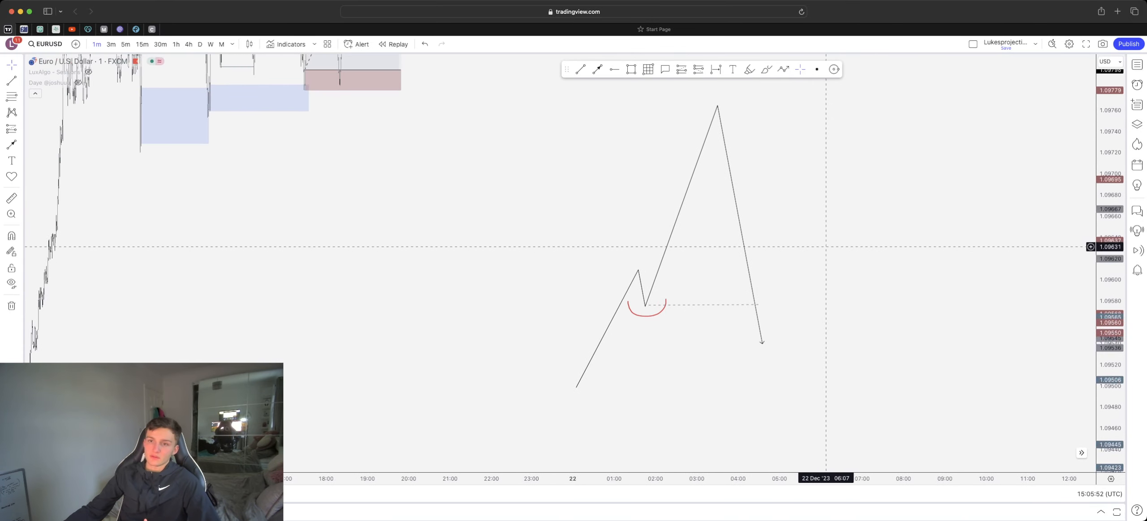
{"action": "mouse_move", "coordinate": [819, 236]}
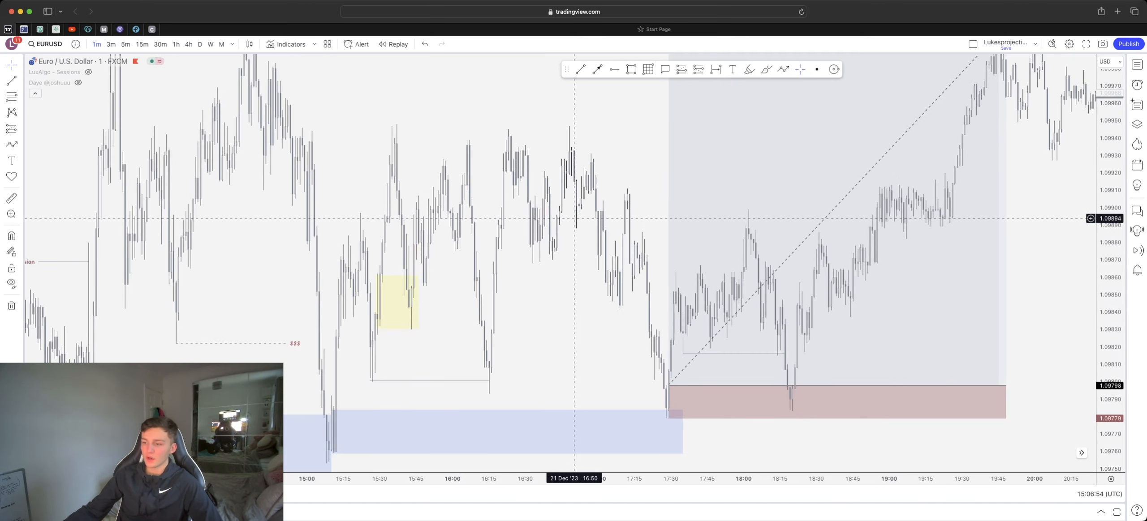
{"action": "mouse_move", "coordinate": [598, 234]}
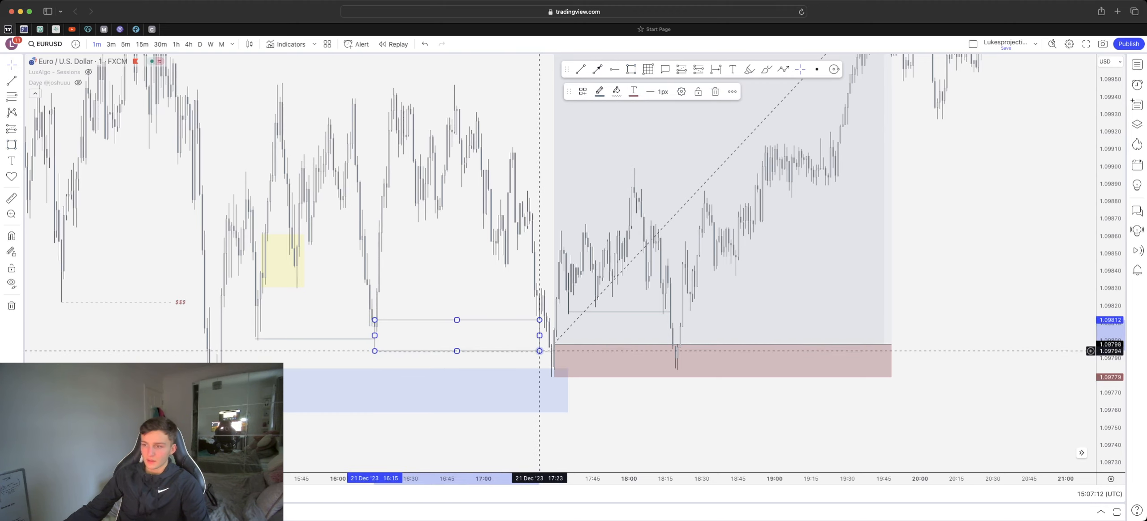
Step: Apply a saved drawing template to the thin rectangle from its floating toolbar
{"action": "left_click", "coordinate": [582, 92]}
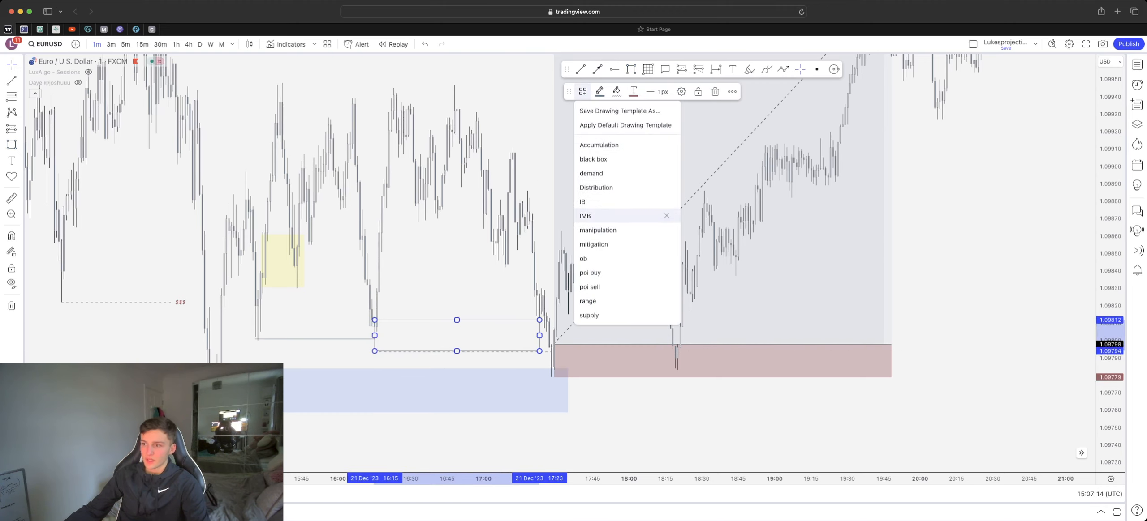
{"action": "left_click", "coordinate": [583, 258]}
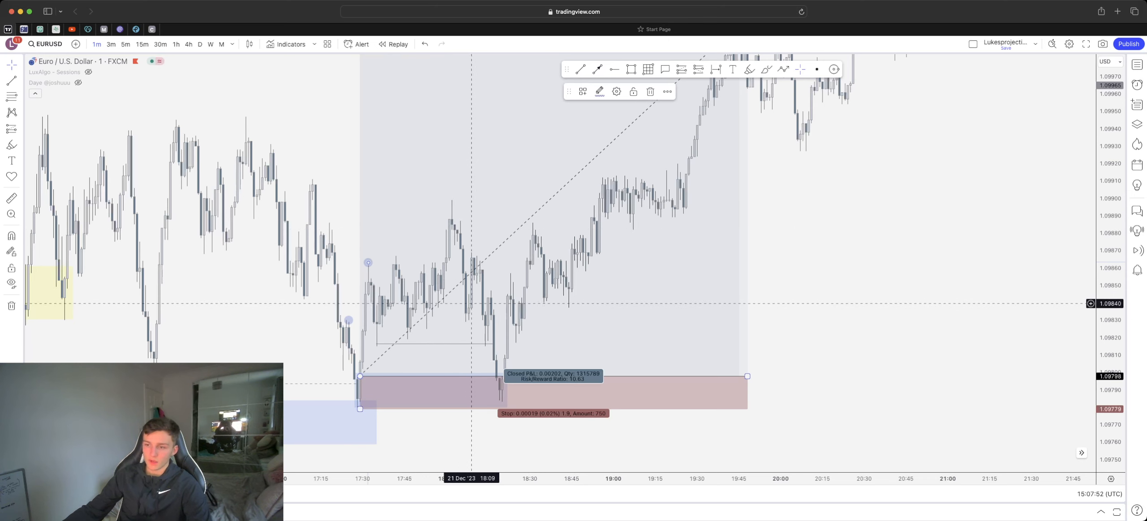
{"action": "mouse_move", "coordinate": [440, 293]}
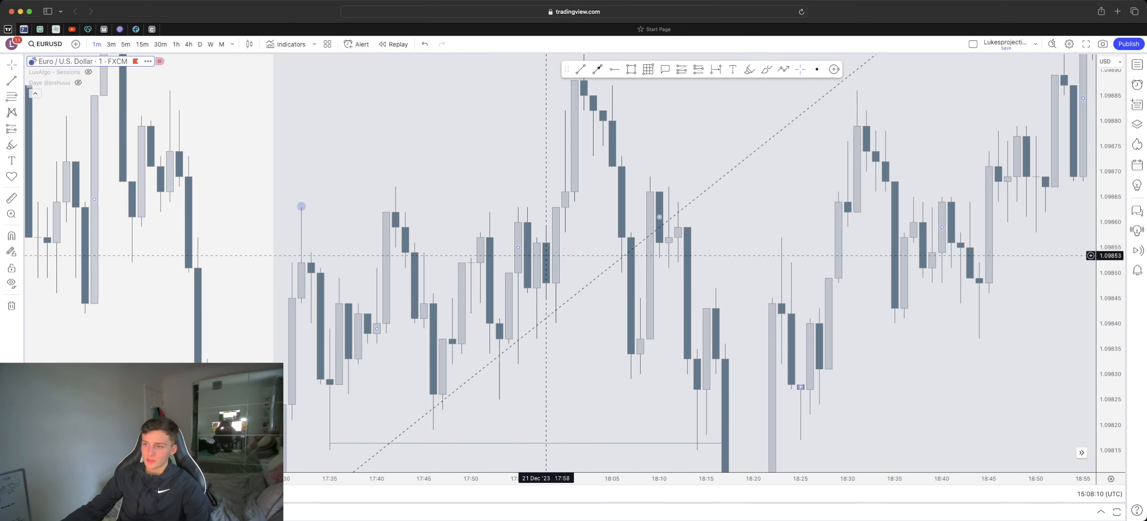
{"action": "mouse_move", "coordinate": [498, 324]}
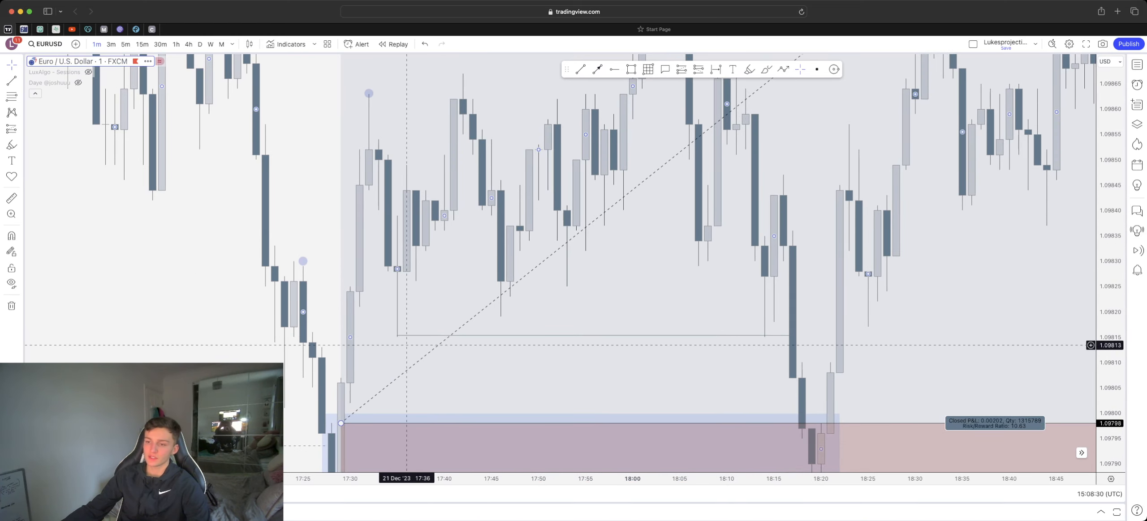
{"action": "mouse_move", "coordinate": [773, 212]}
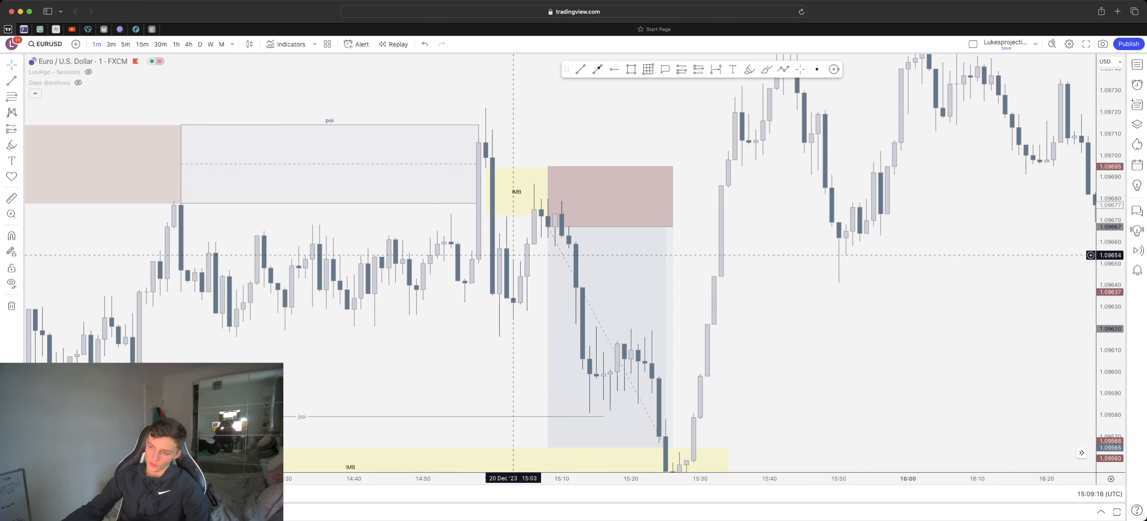
{"action": "mouse_move", "coordinate": [527, 248]}
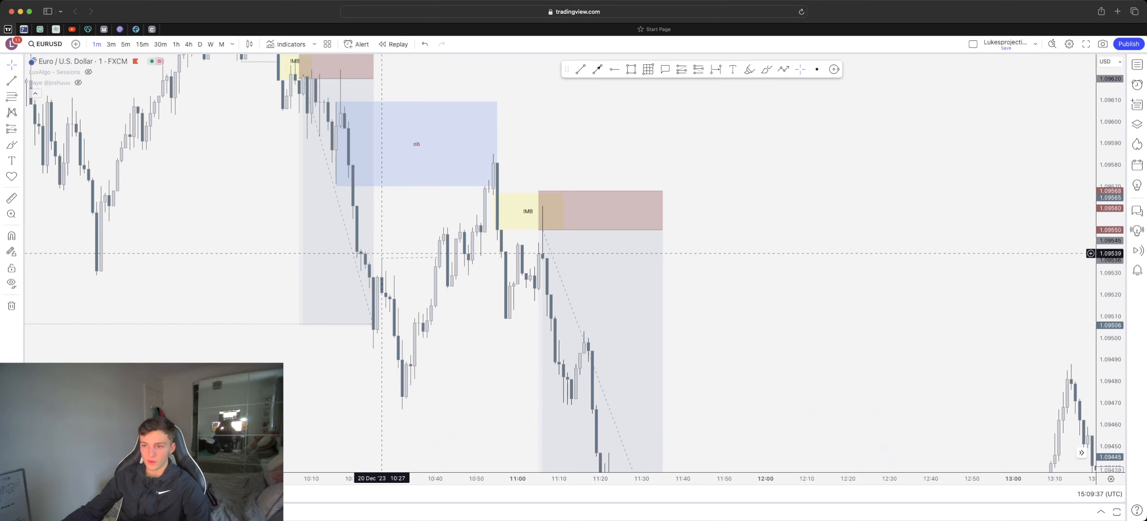
{"action": "mouse_move", "coordinate": [489, 174]}
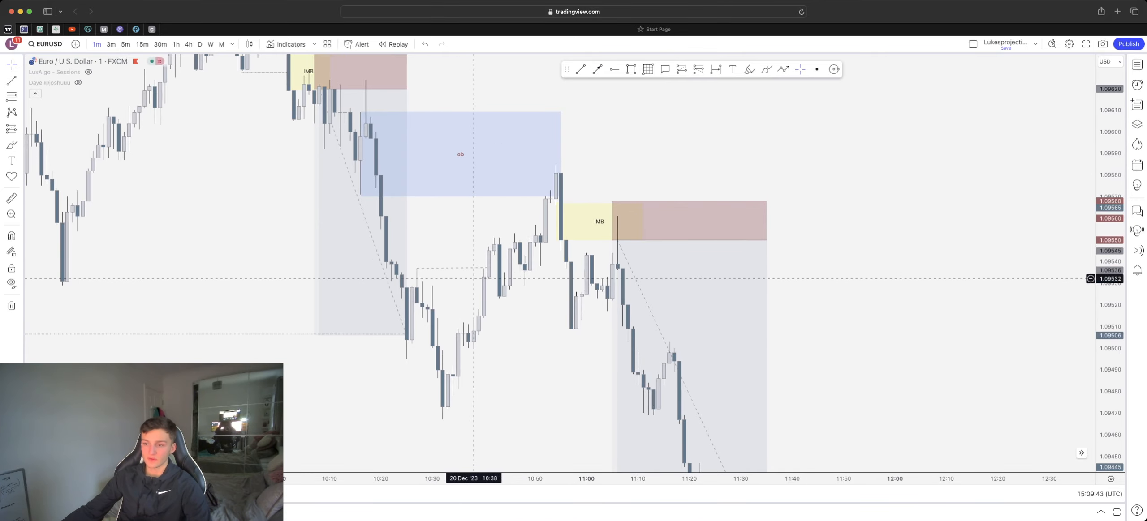
{"action": "mouse_move", "coordinate": [454, 302]}
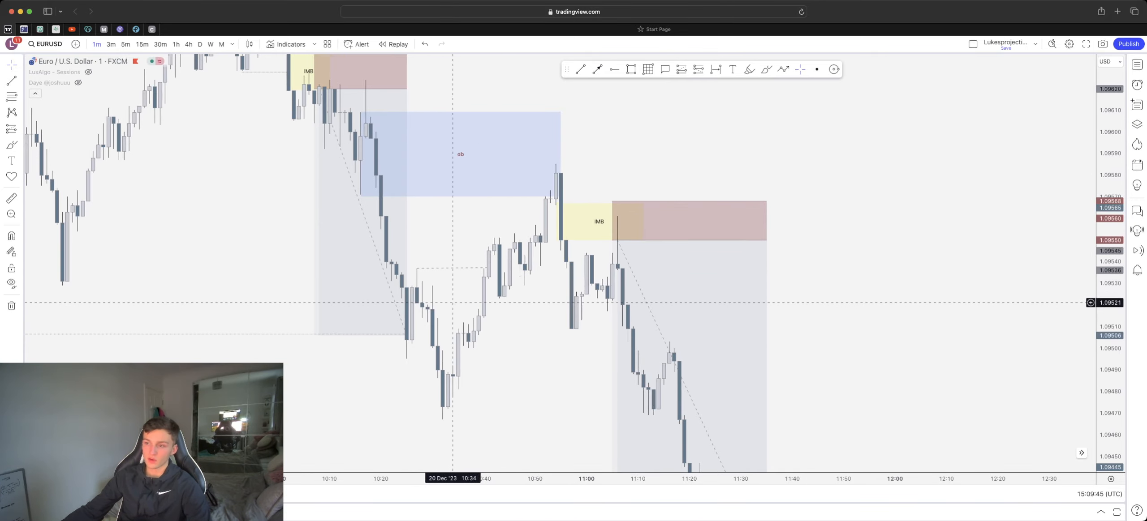